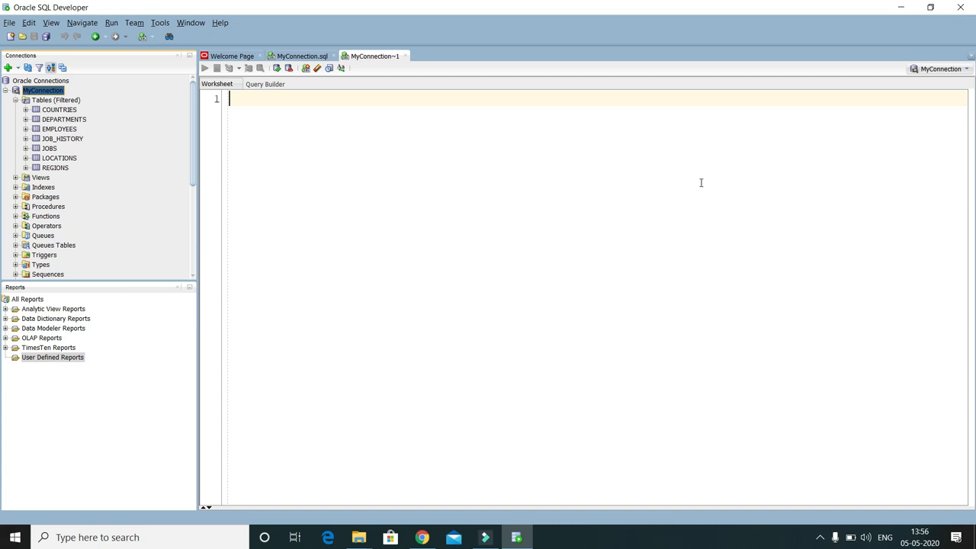
Step: Drag the EMPLOYEES table from the navigator onto the empty worksheet
left_click(348, 188)
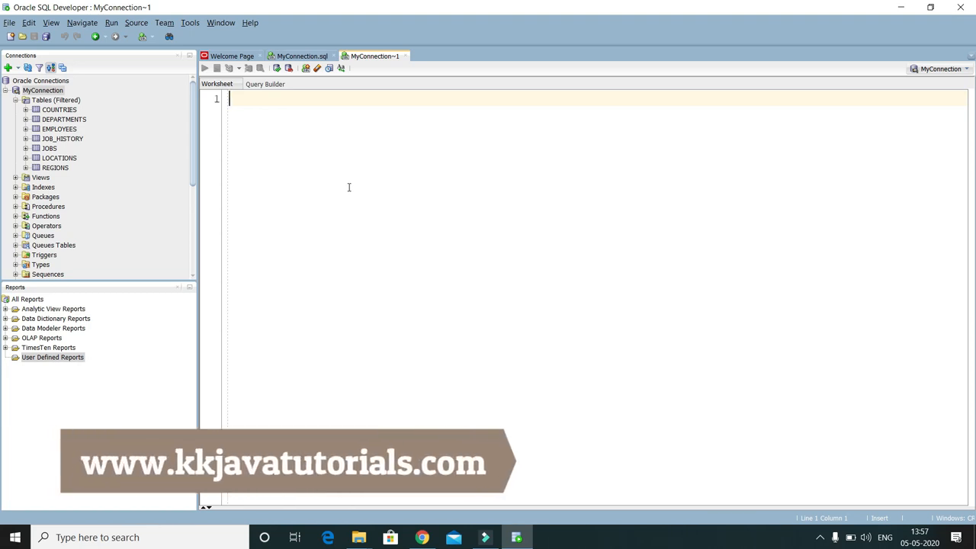
mouse_move(38, 98)
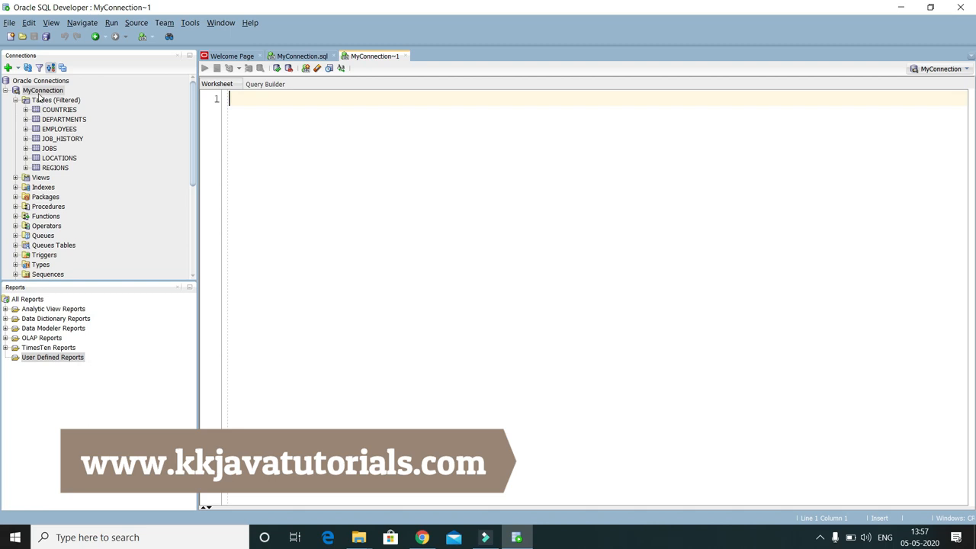
left_click(43, 89)
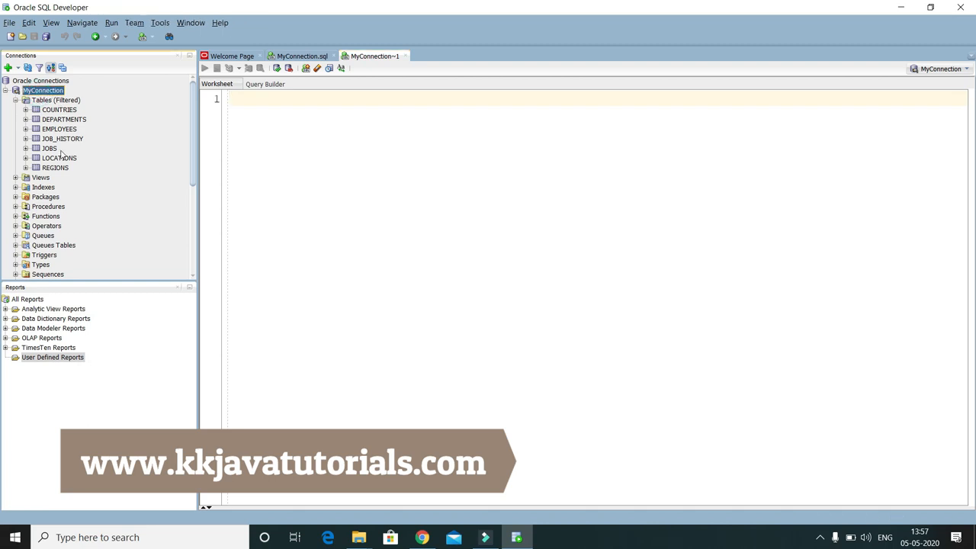
mouse_move(84, 180)
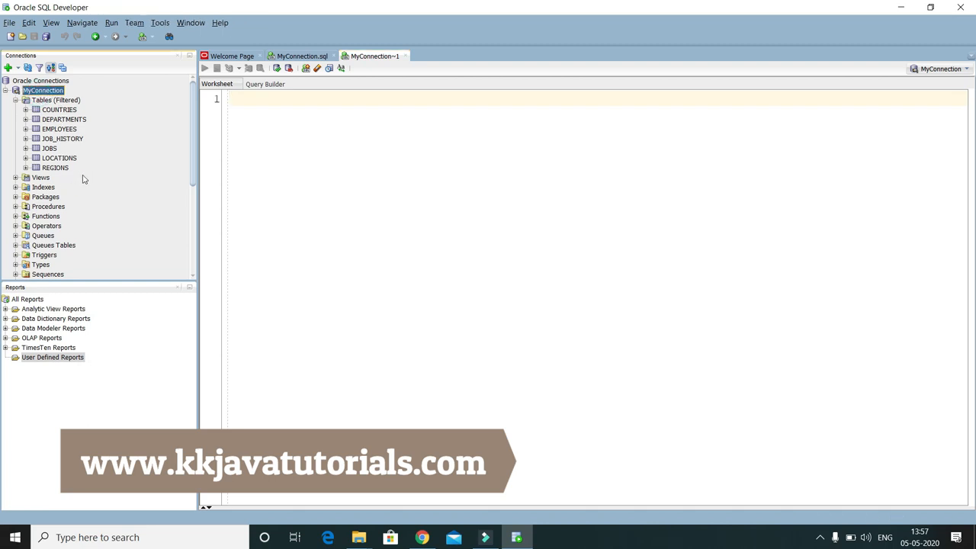
mouse_move(128, 195)
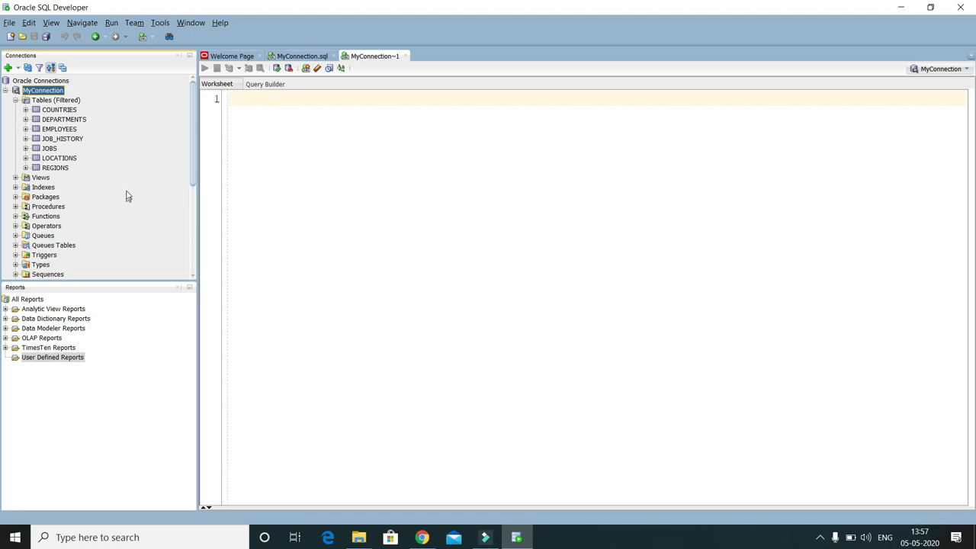
mouse_move(59, 128)
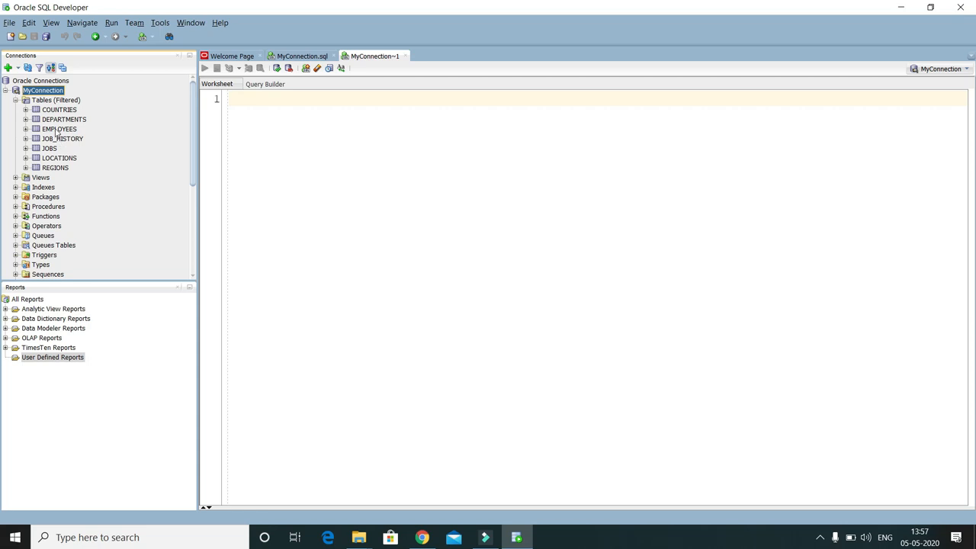
mouse_move(59, 128)
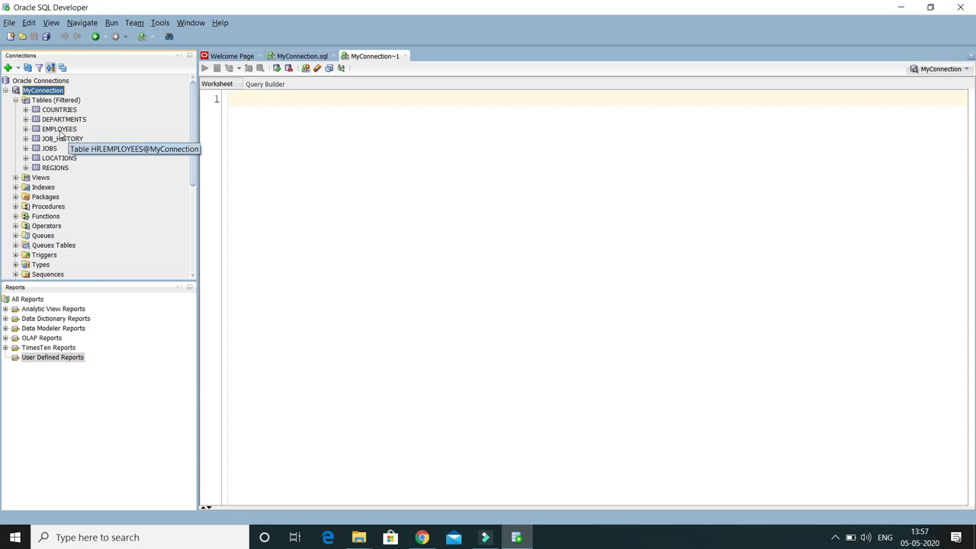
double_click(58, 128)
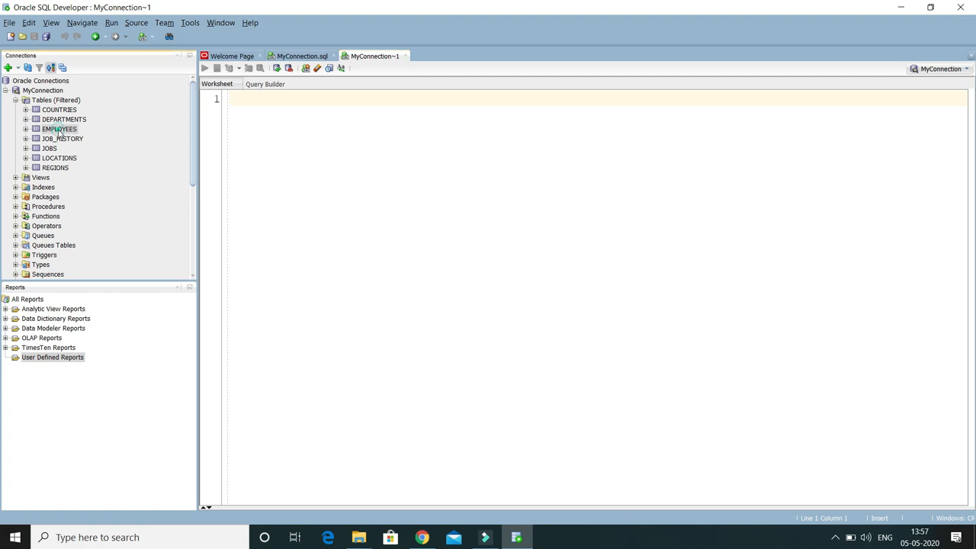
left_click(58, 128)
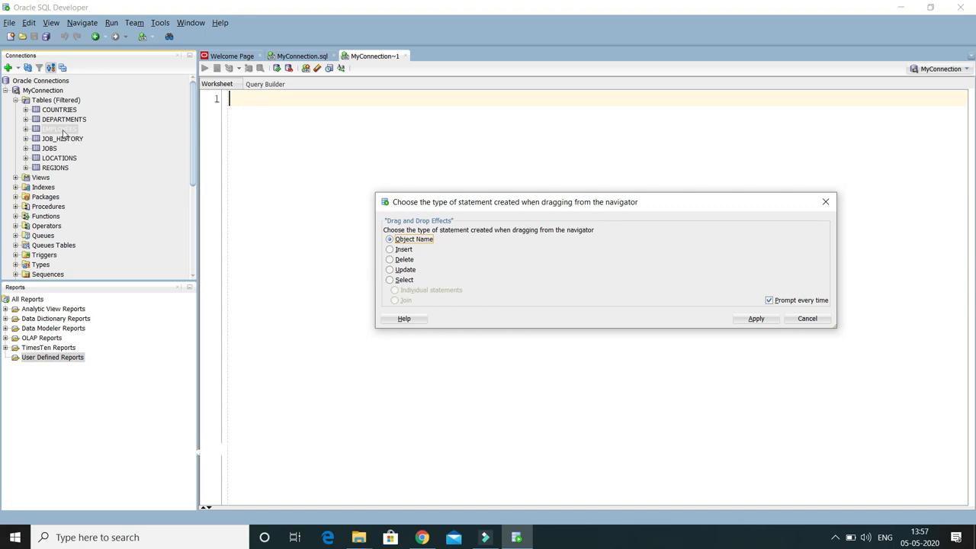
Step: Choose Insert as the statement type in the Drag and Drop Effects dialog
left_click(390, 250)
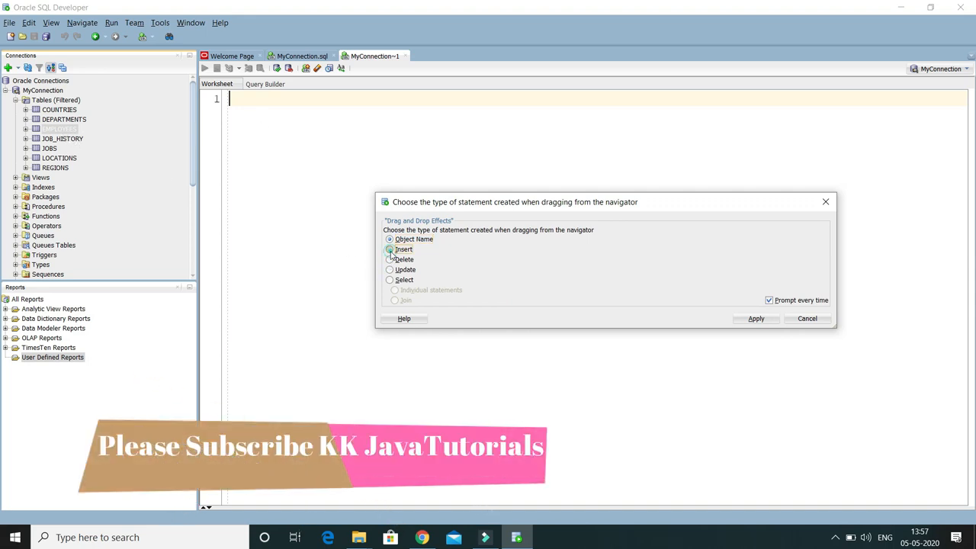
left_click(390, 250)
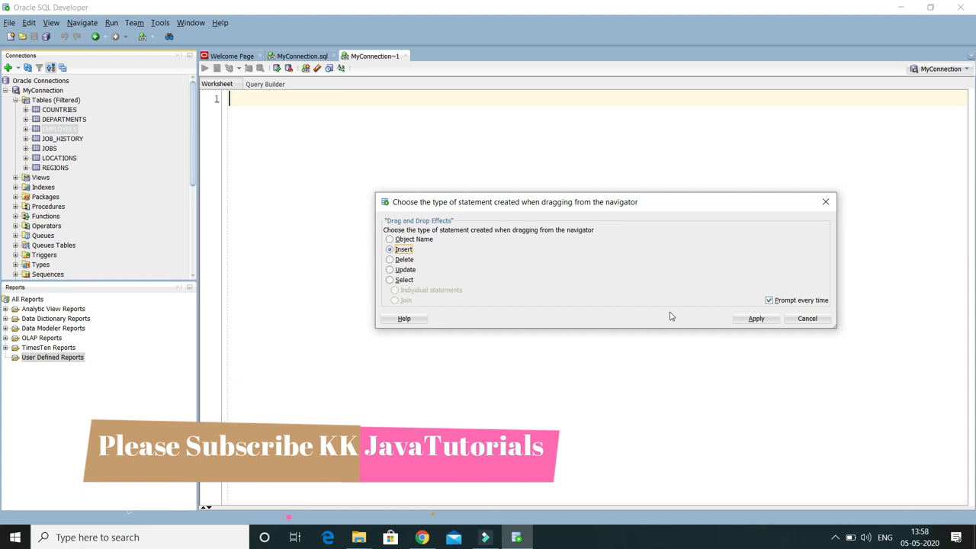
Step: Apply to generate INSERT INTO employees with :v0–:v10 placeholders, then return to the empty worksheet
left_click(755, 318)
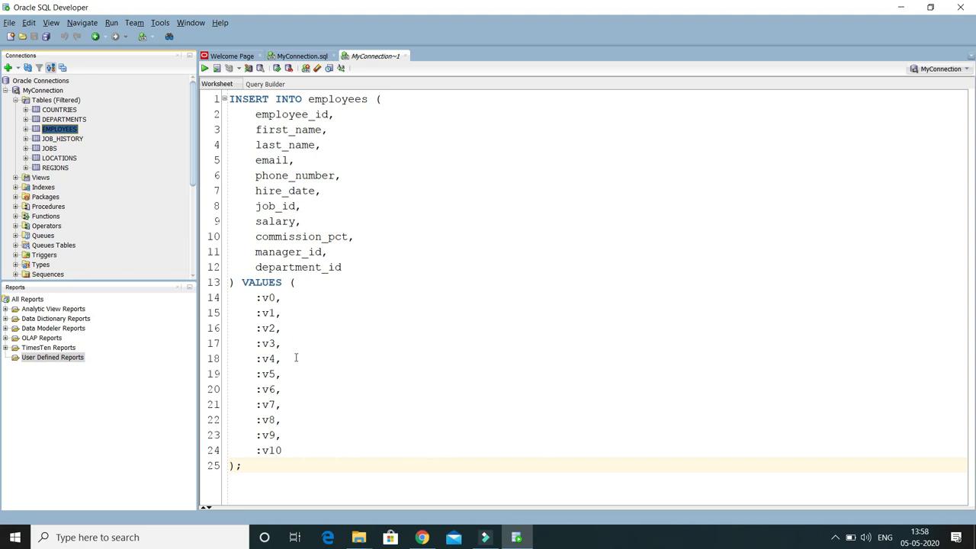
double_click(268, 297)
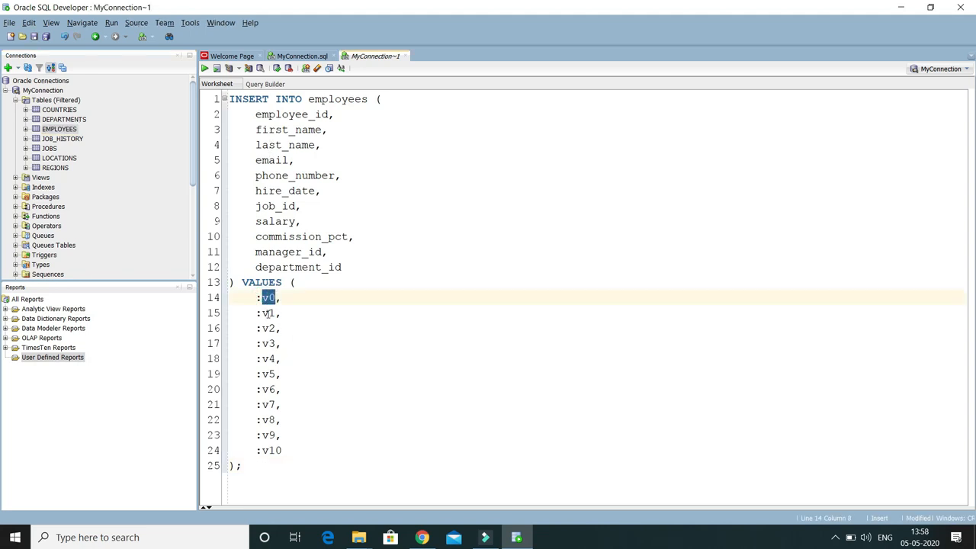
left_click(269, 343)
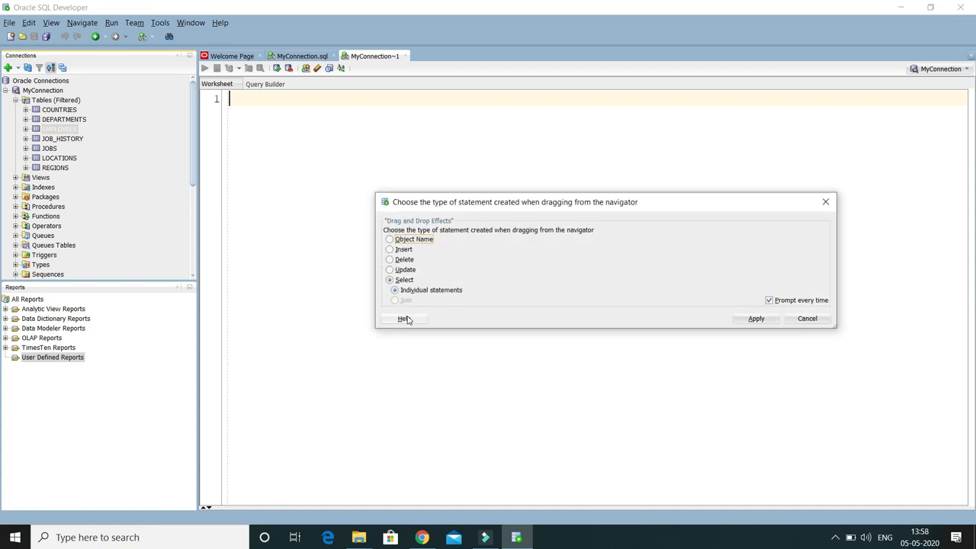
Step: After trying Delete and Update, generate a SELECT of all EMPLOYEES columns with Individual statements
left_click(390, 259)
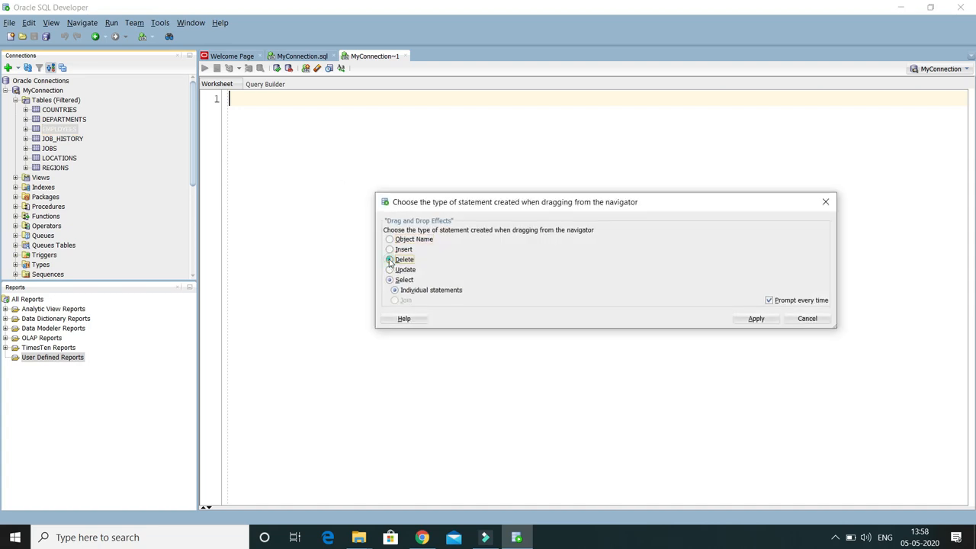
left_click(390, 259)
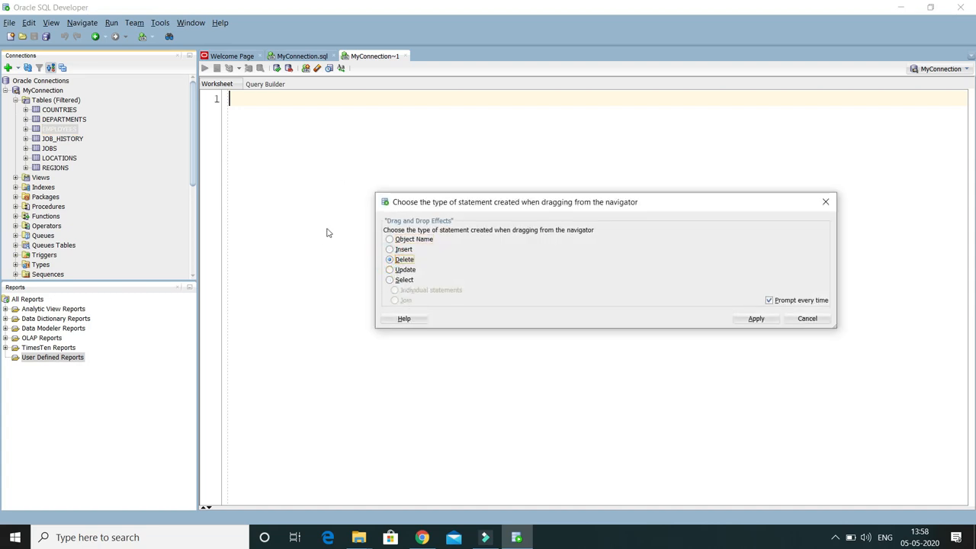
mouse_move(302, 208)
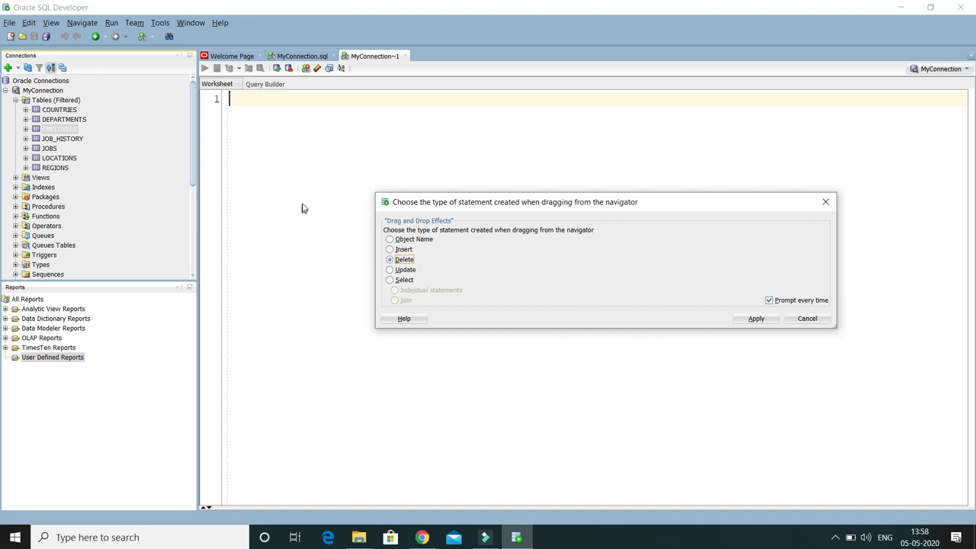
left_click(390, 268)
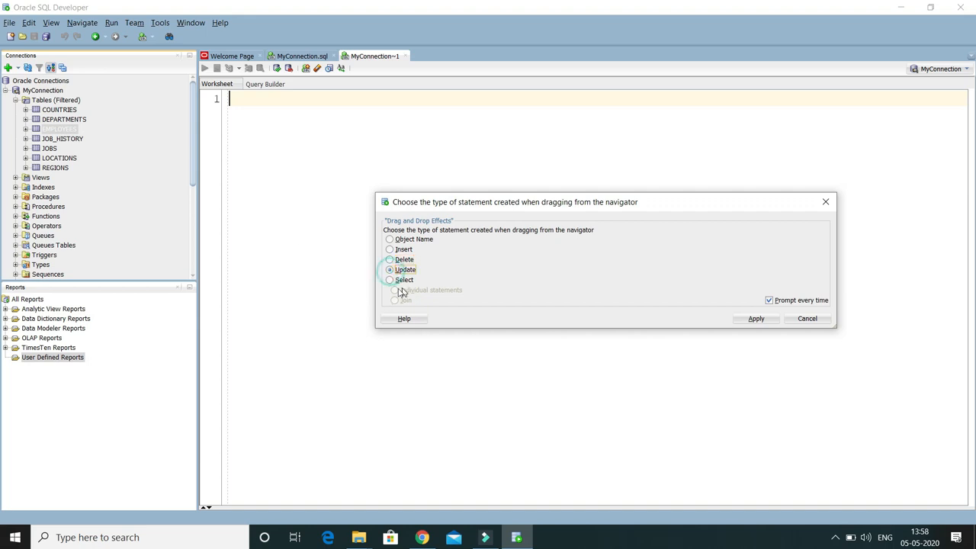
left_click(390, 280)
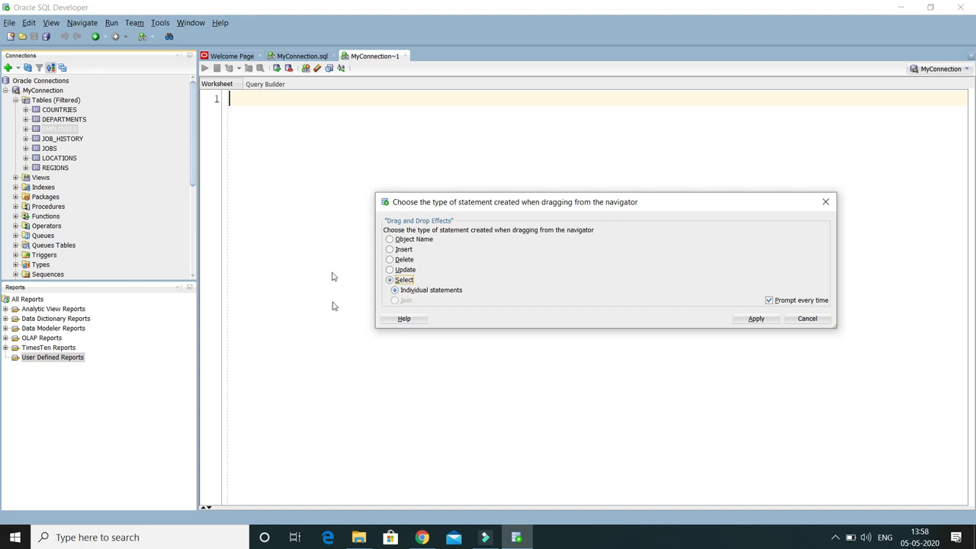
mouse_move(415, 317)
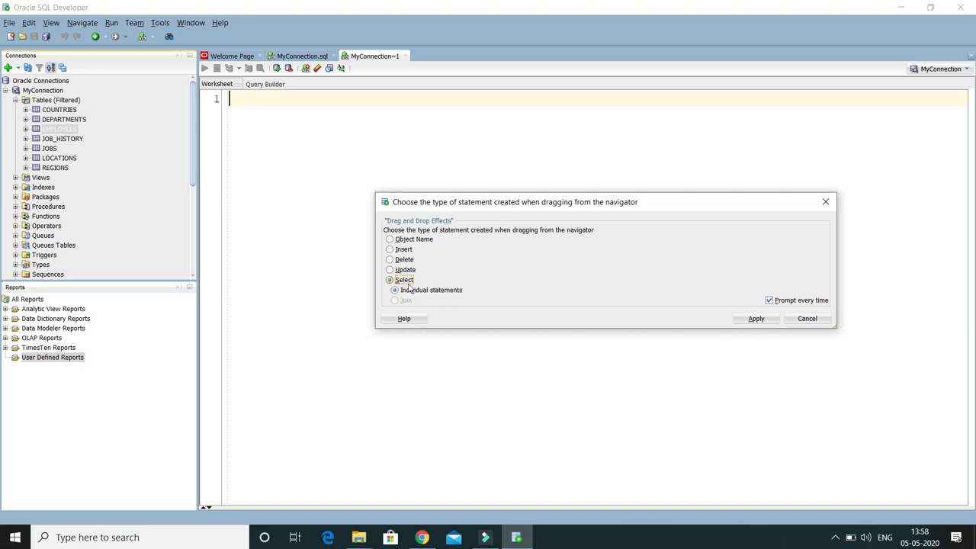
left_click(755, 319)
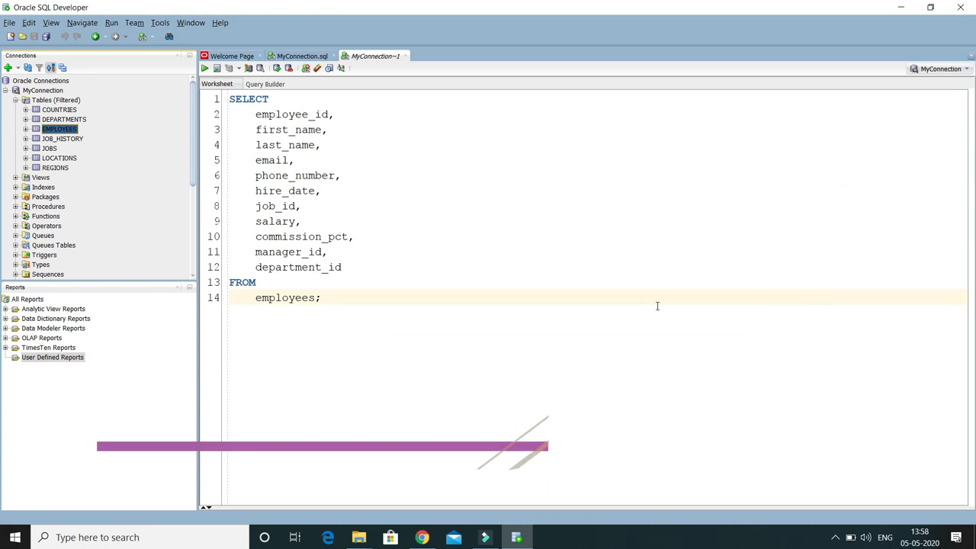